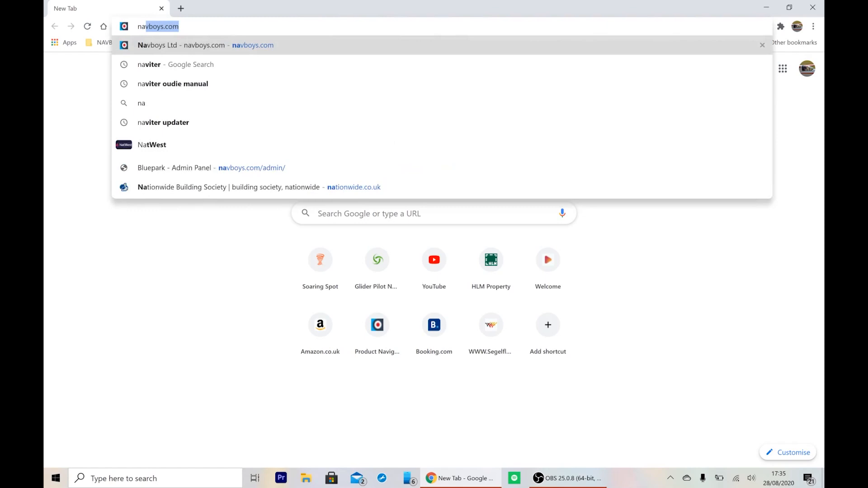
Enter naviter.com in the address bar to load the Naviter home page
{"action": "type", "text": "naviter.com"}
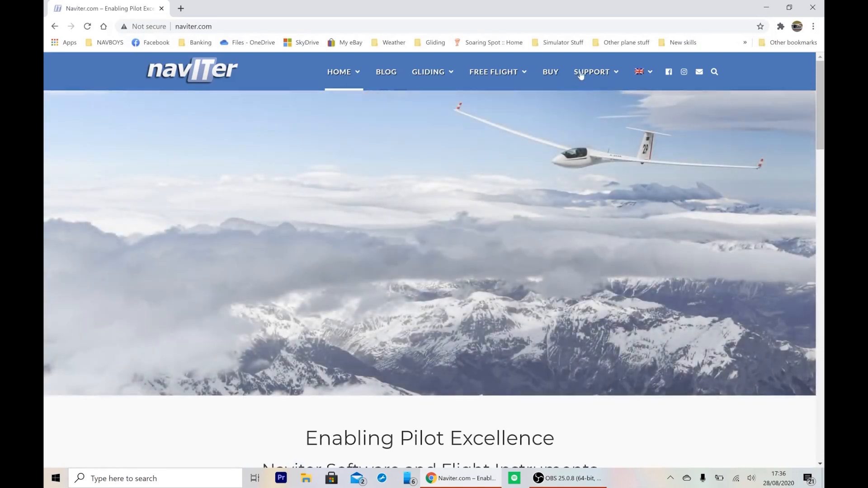
Choose Naviter Updater from the SUPPORT menu to reach its product page
{"action": "left_click", "coordinate": [591, 72]}
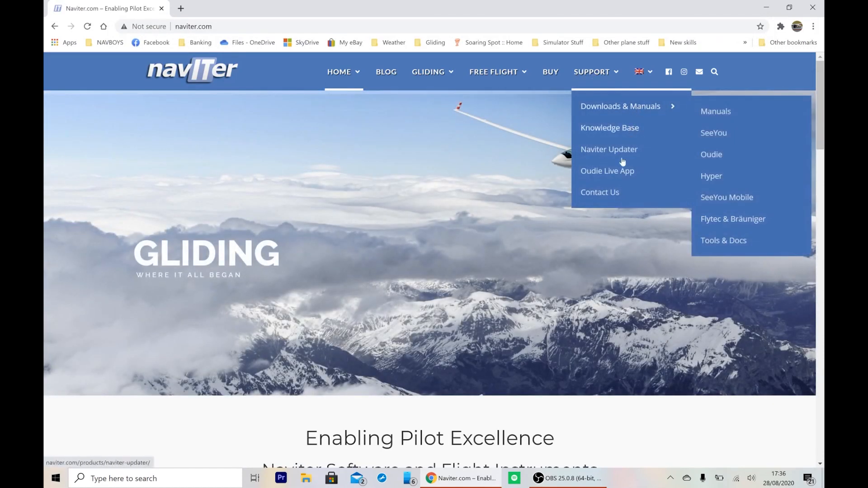
{"action": "left_click", "coordinate": [609, 149]}
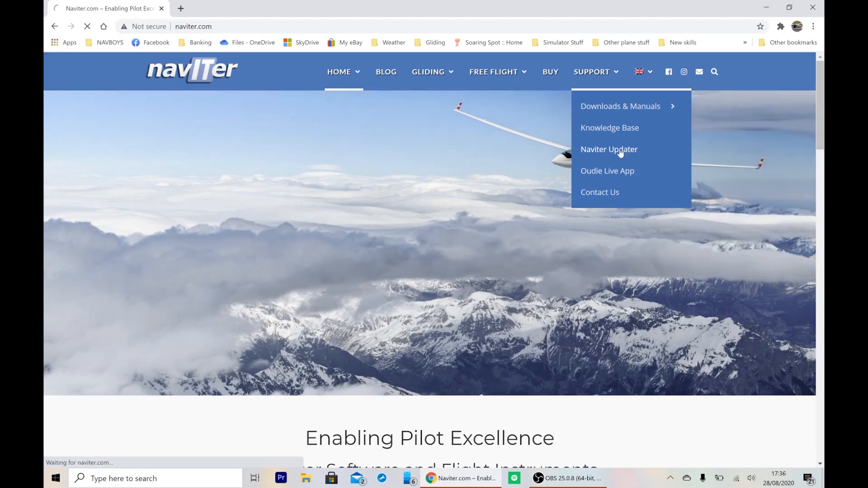
{"action": "left_click", "coordinate": [609, 149]}
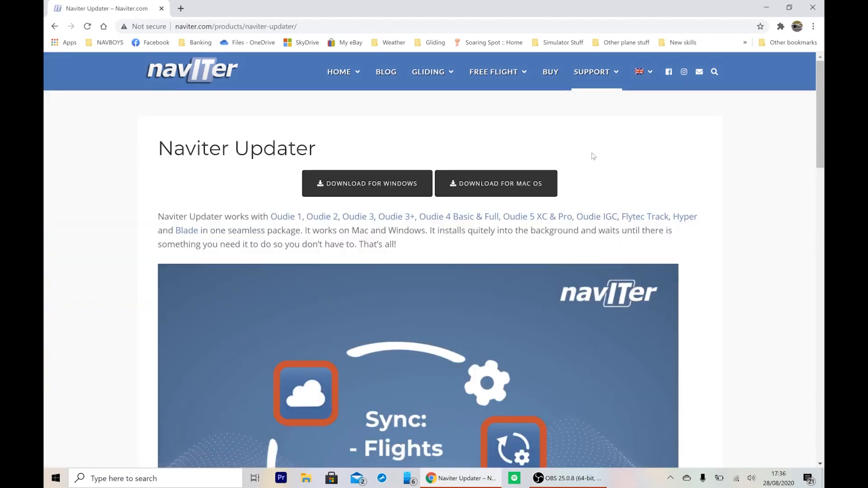
{"action": "mouse_move", "coordinate": [392, 182]}
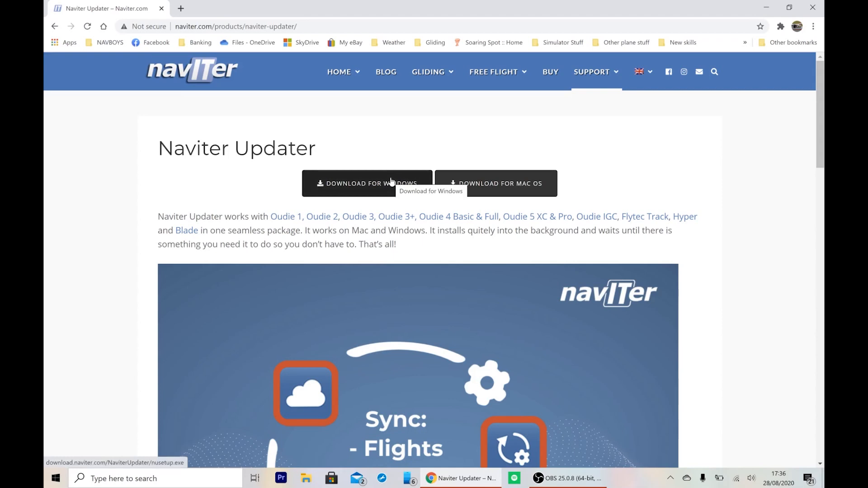
Download the Windows installer nusetup.exe and run it from the download bar
{"action": "left_click", "coordinate": [393, 183]}
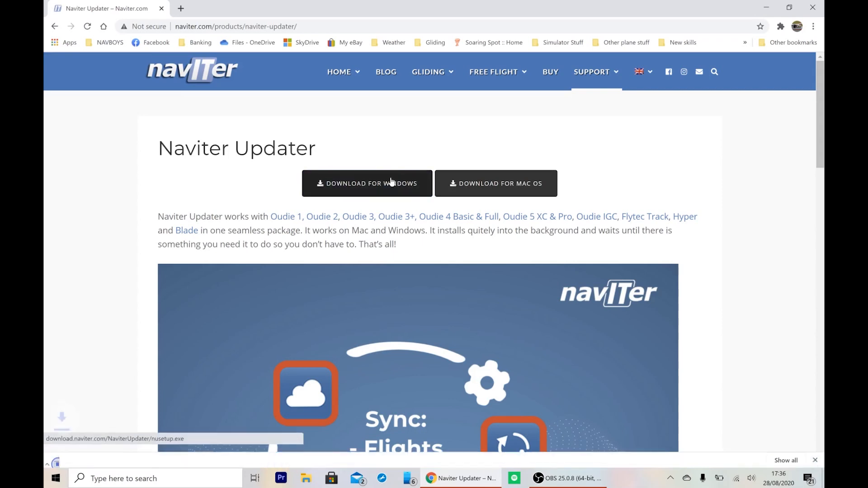
{"action": "left_click", "coordinate": [367, 183]}
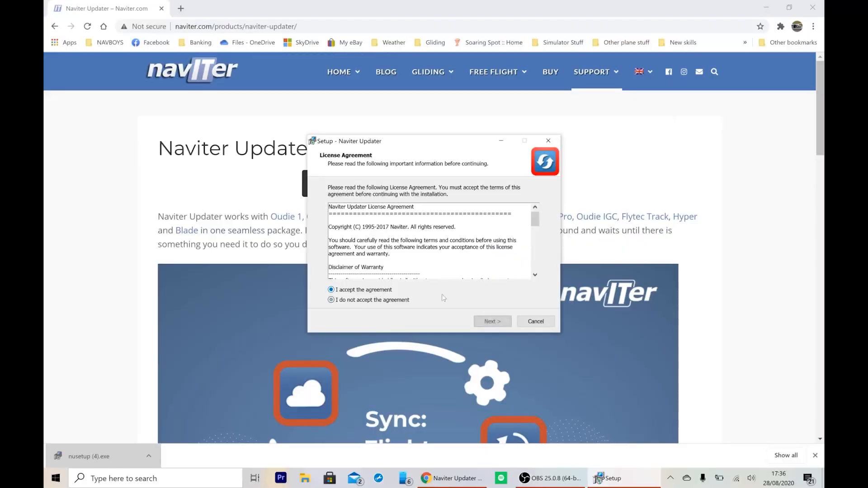
Accept the license, keep full installation, desktop icon and auto-start, then finish setup
{"action": "left_click", "coordinate": [493, 322]}
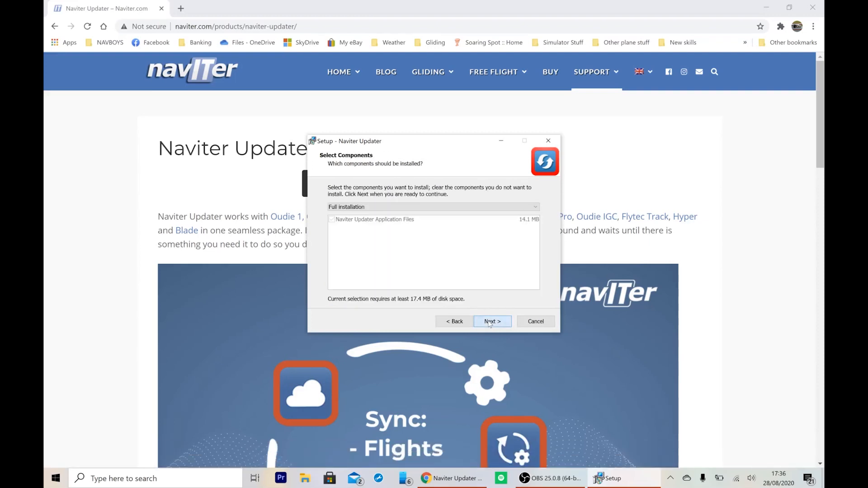
{"action": "left_click", "coordinate": [492, 321]}
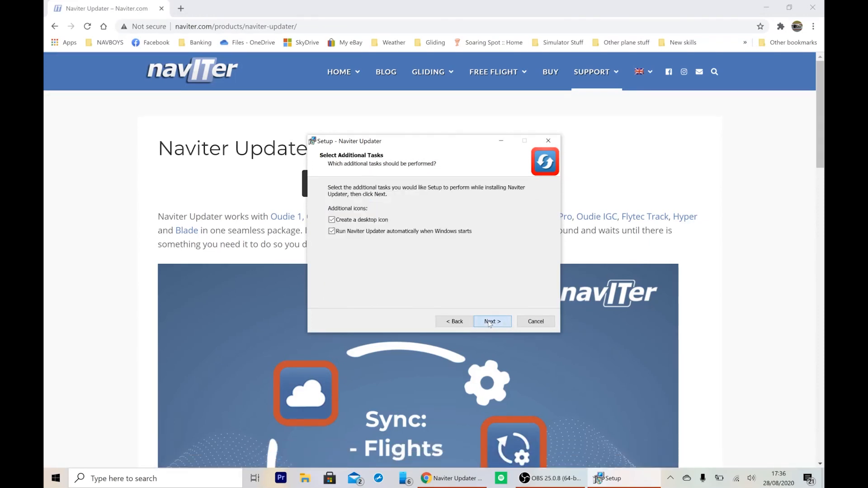
{"action": "left_click", "coordinate": [492, 321]}
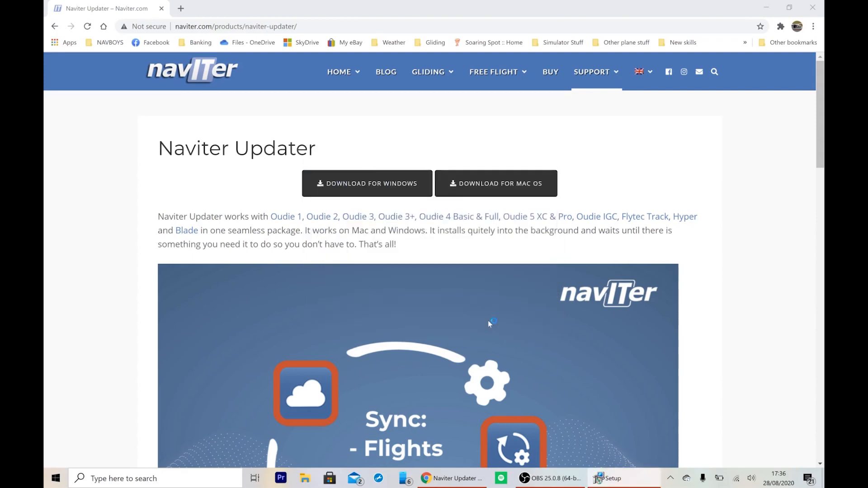
{"action": "left_click", "coordinate": [602, 478]}
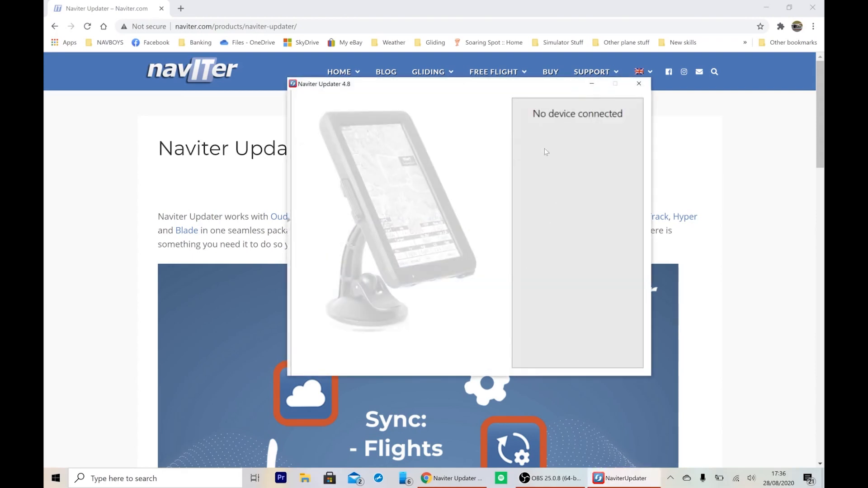
{"action": "mouse_move", "coordinate": [738, 17]}
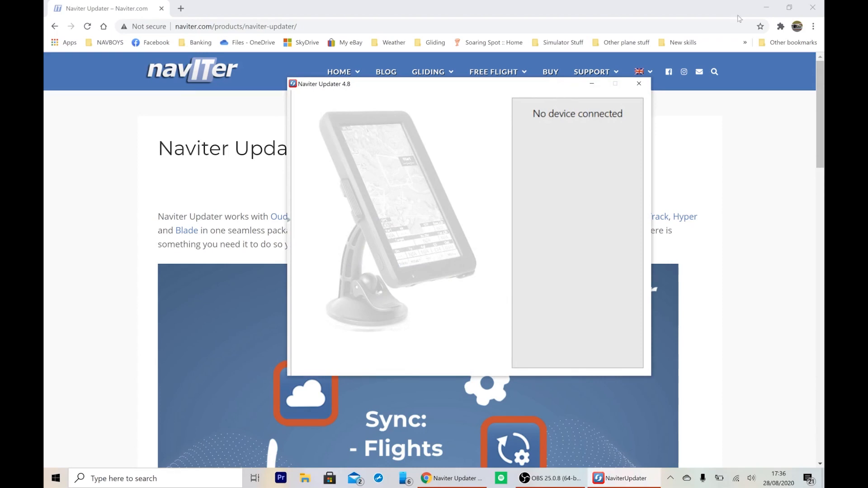